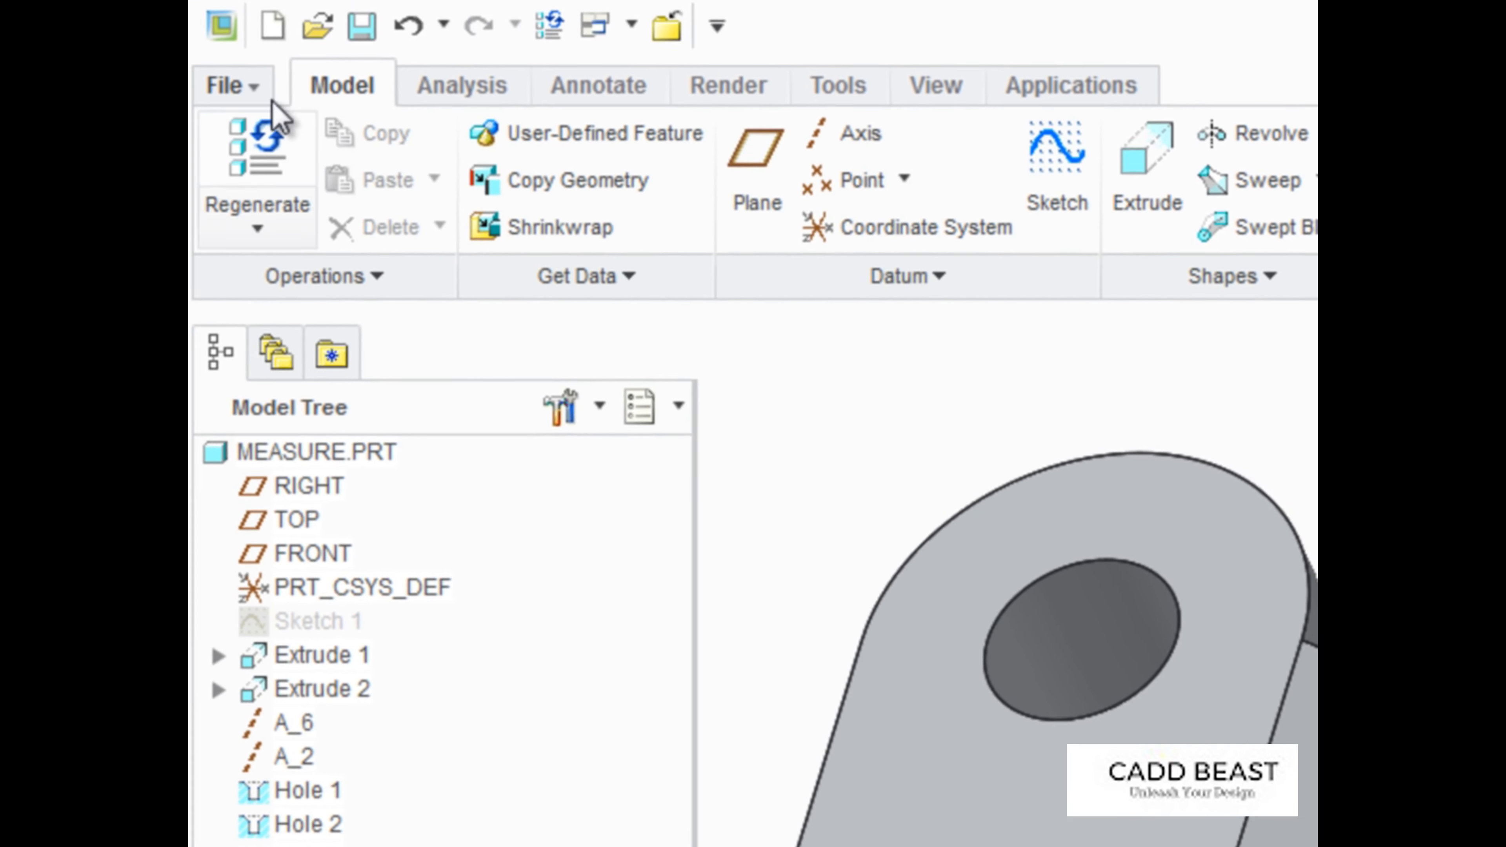
- Review the model properties report from the File commands before measuring
{"action": "left_click", "coordinate": [228, 85]}
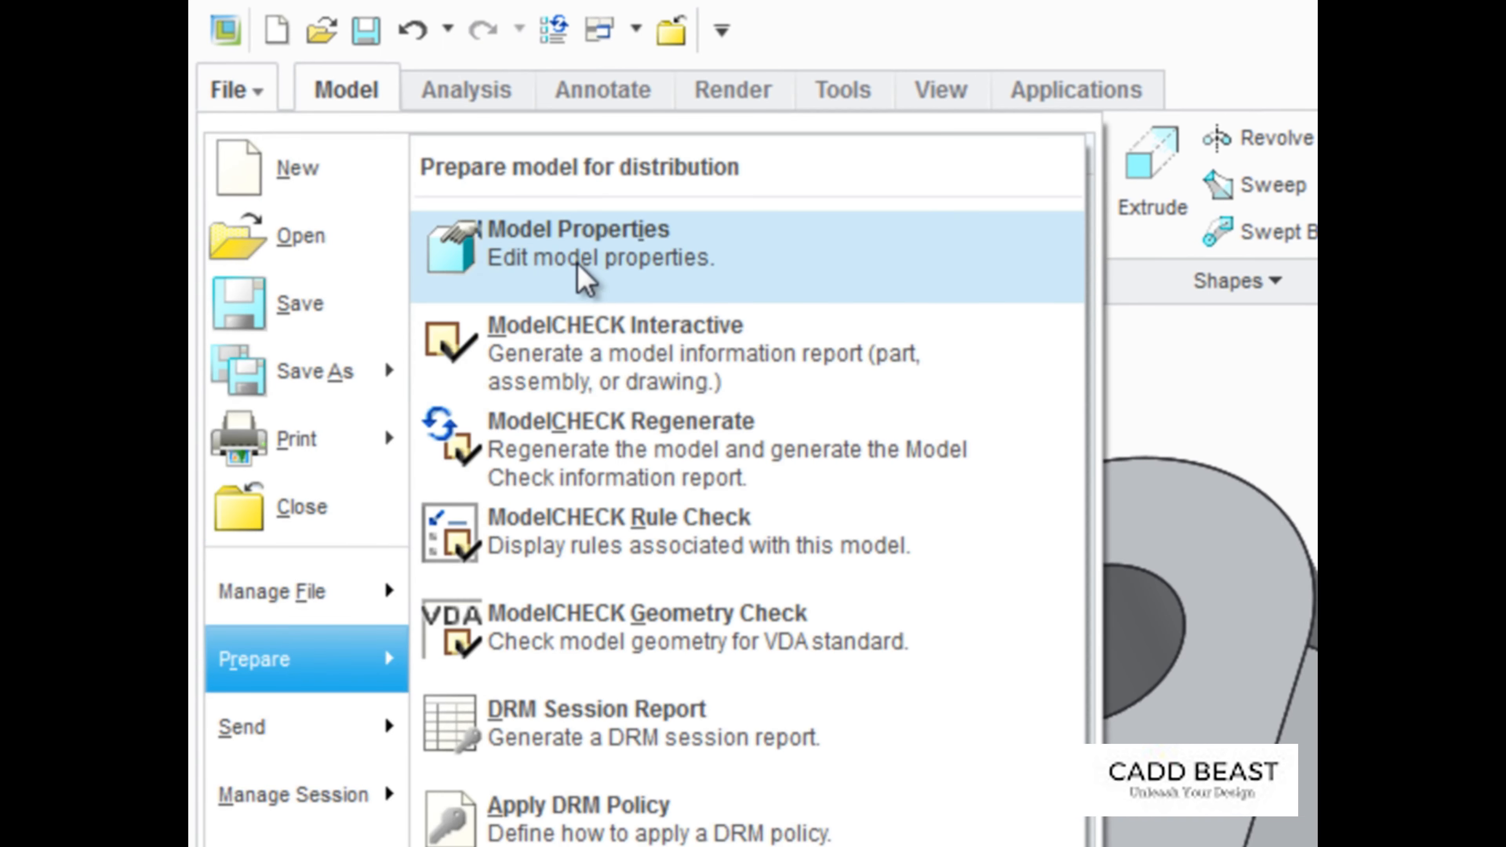
{"action": "left_click", "coordinate": [575, 229]}
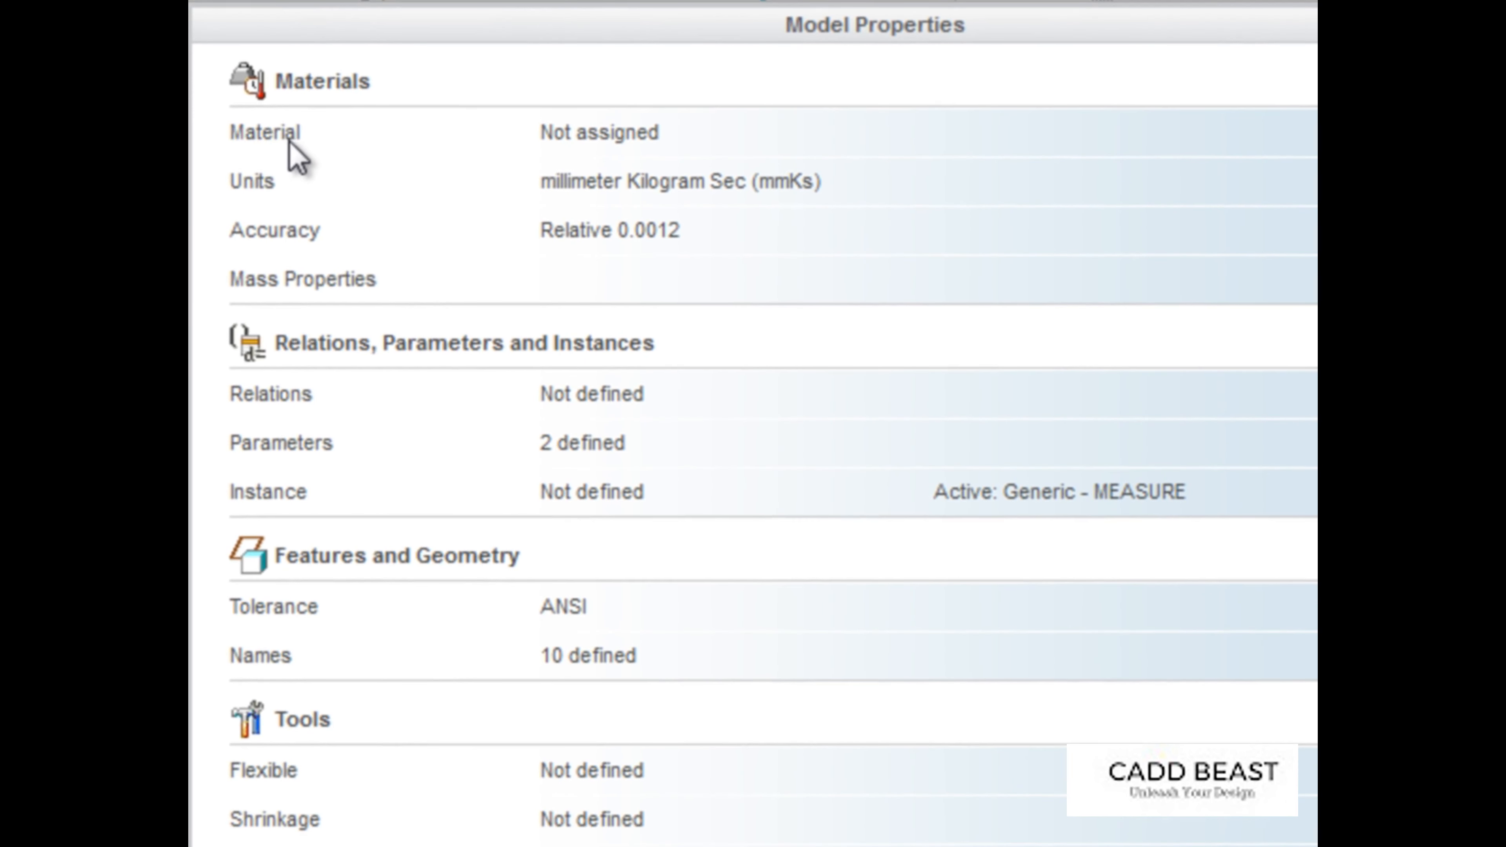
{"action": "mouse_move", "coordinate": [514, 235]}
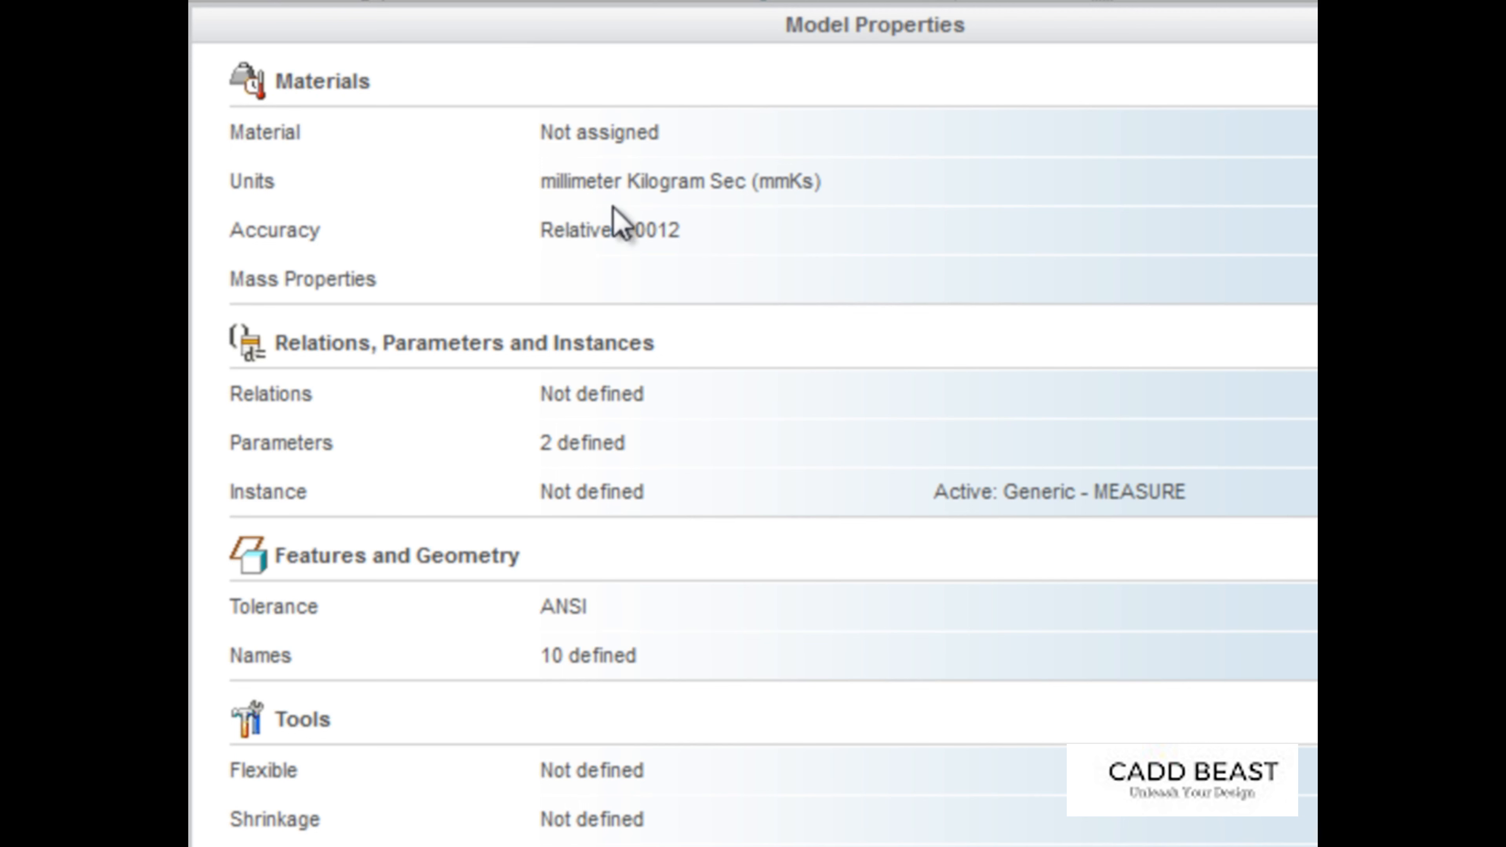
{"action": "mouse_move", "coordinate": [749, 219]}
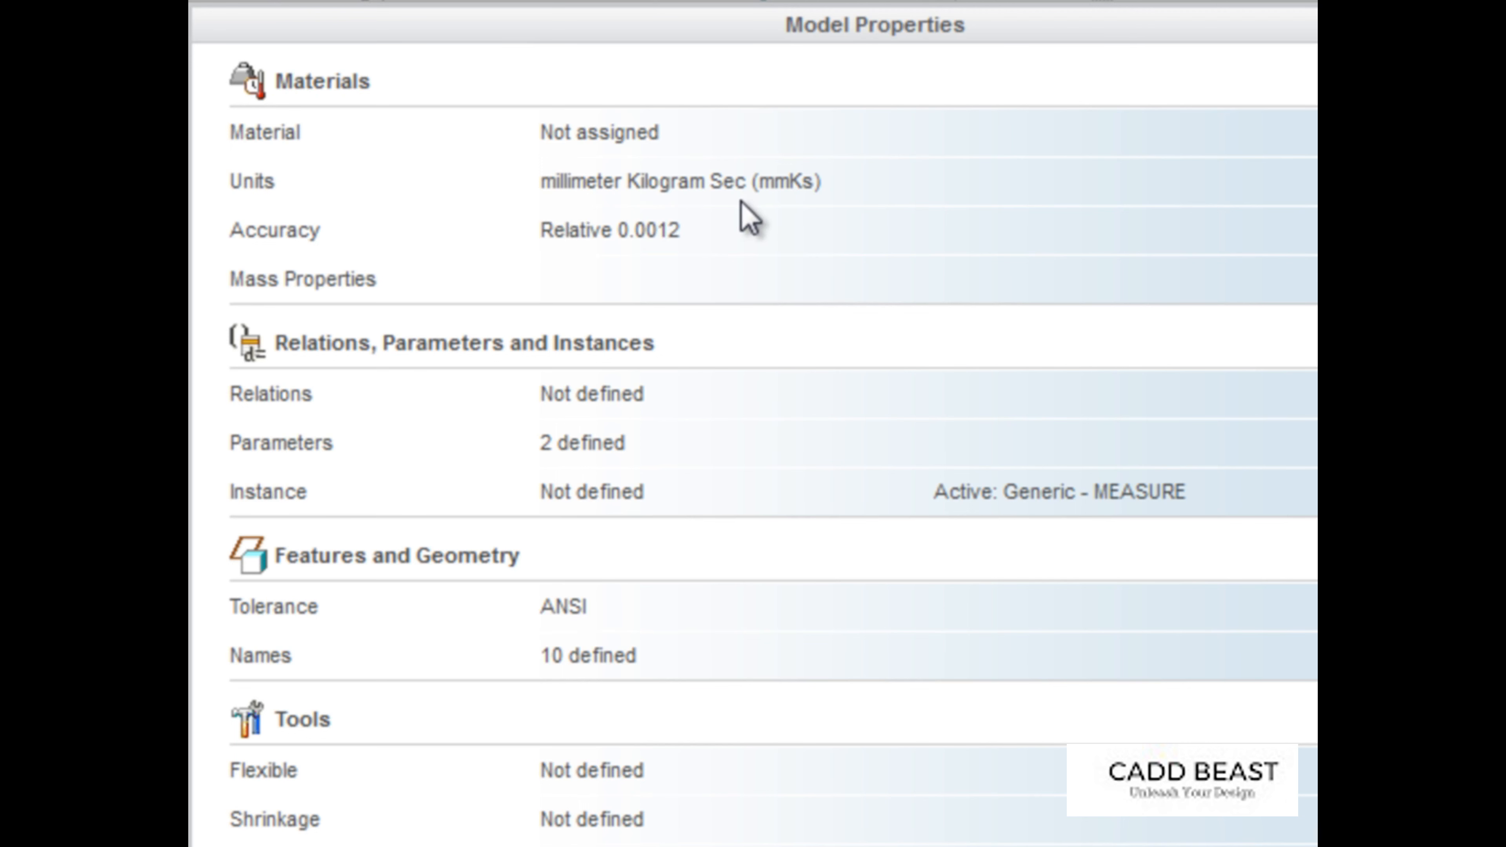
{"action": "mouse_move", "coordinate": [794, 321]}
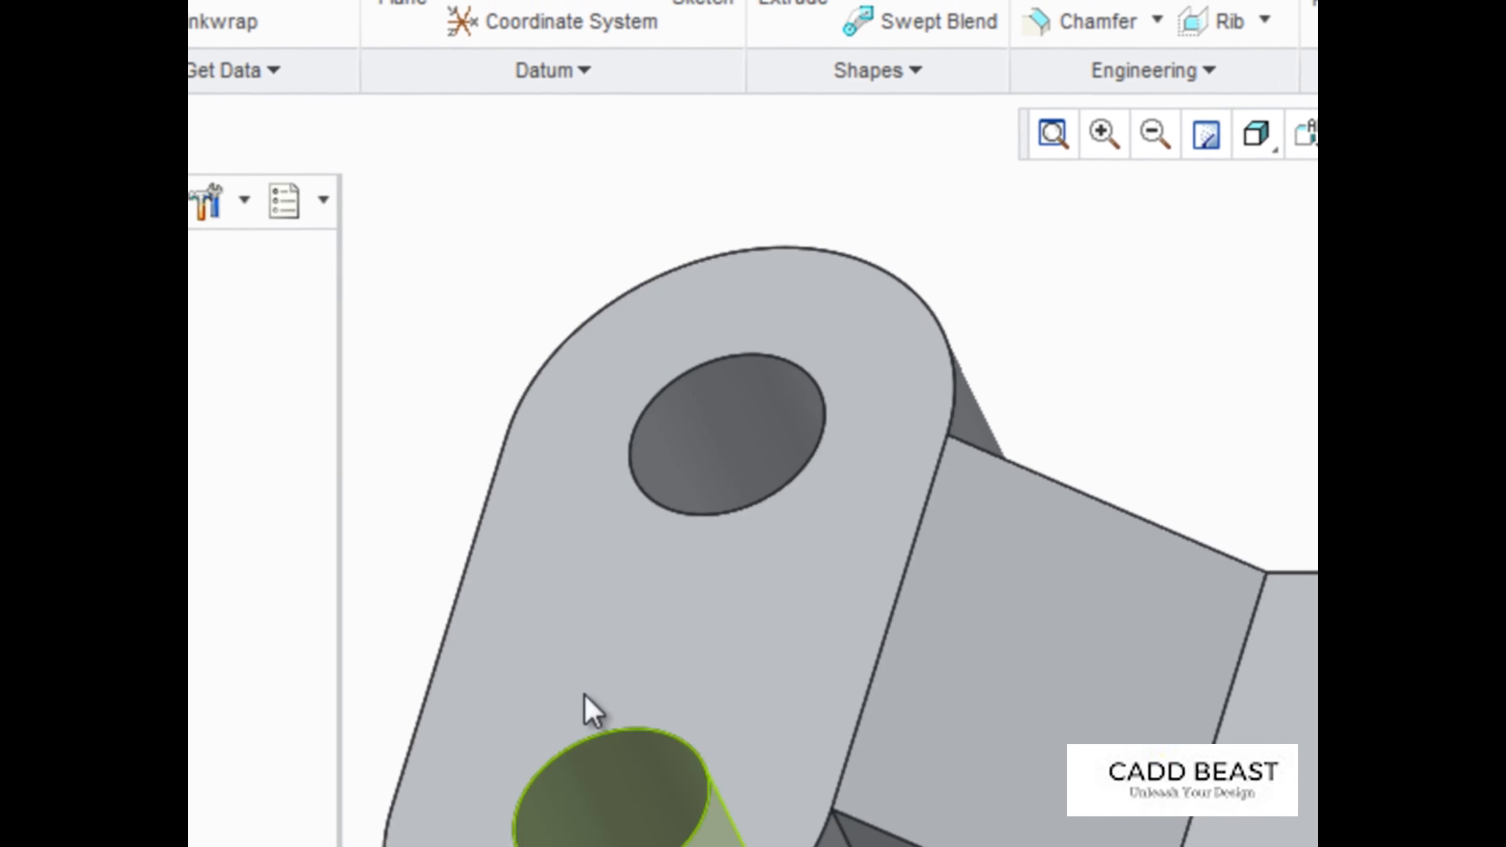
{"action": "left_click", "coordinate": [466, 29]}
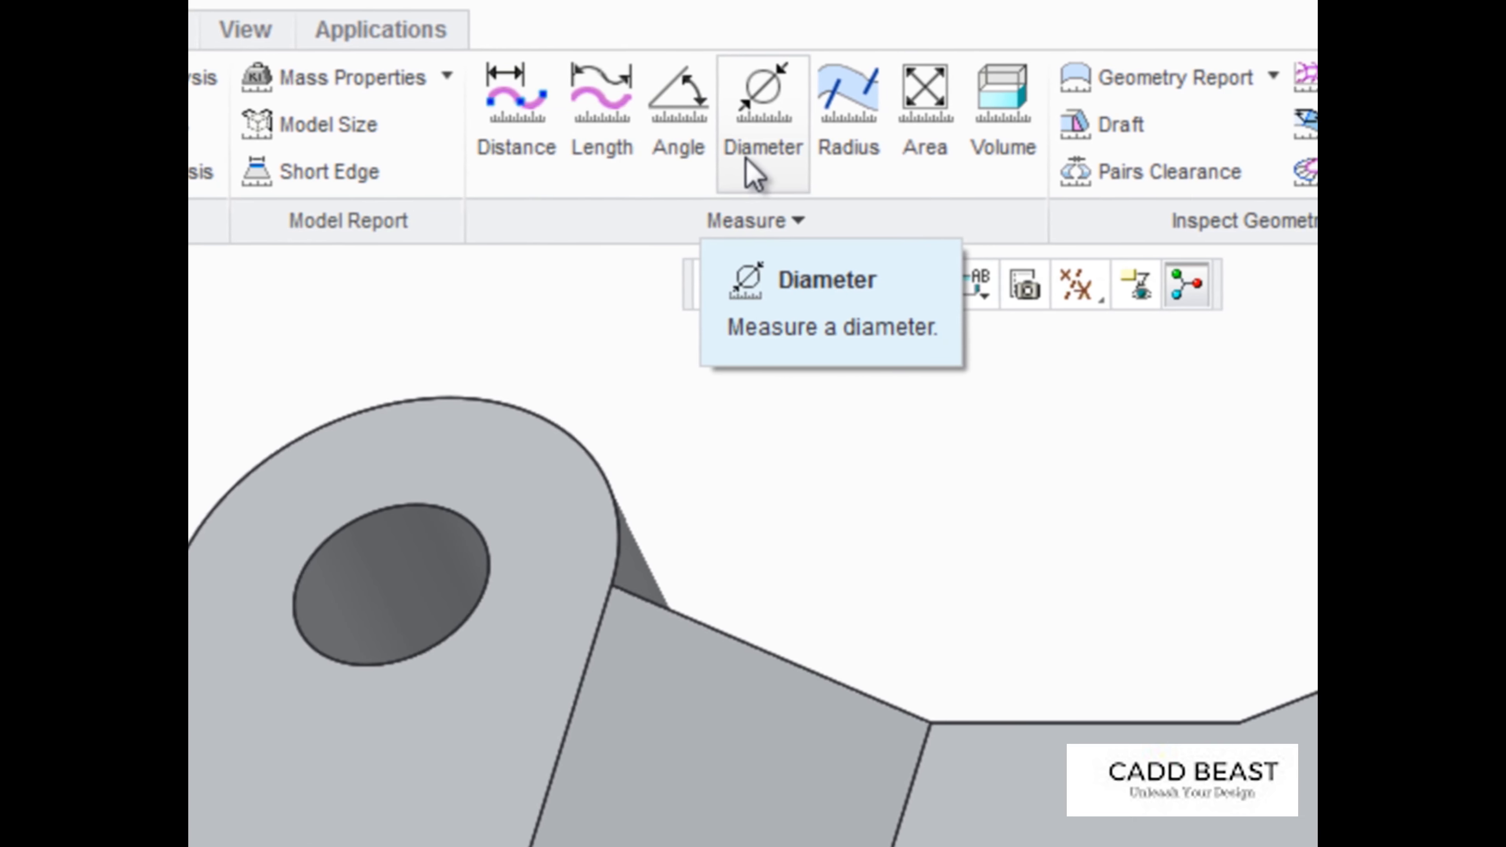
{"action": "mouse_move", "coordinate": [917, 91]}
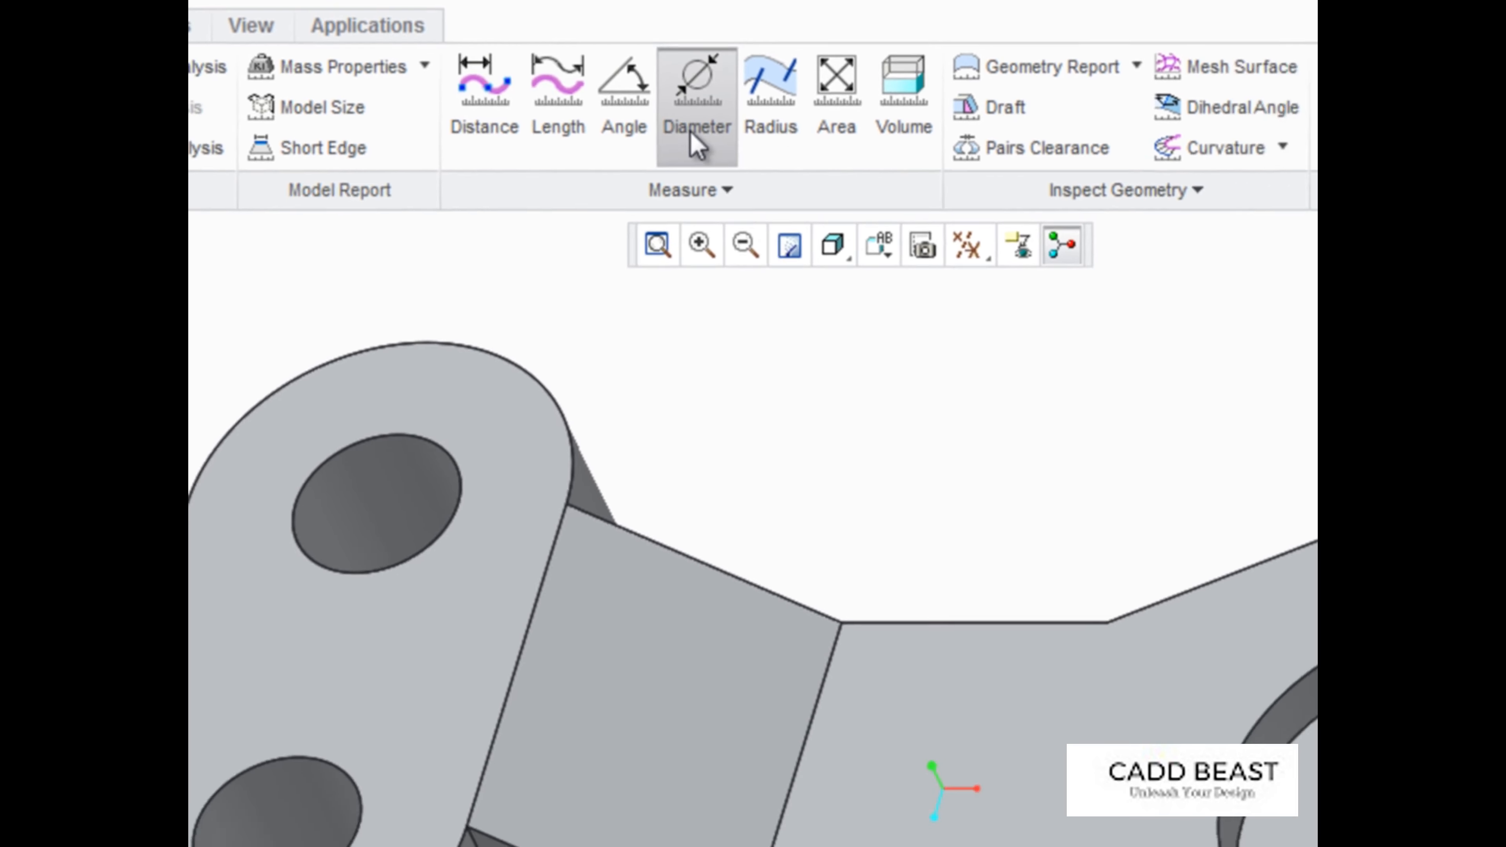
- Measure diameters 14.0000 on the left boss and 6.00000 on its lower hole
{"action": "left_click", "coordinate": [697, 87]}
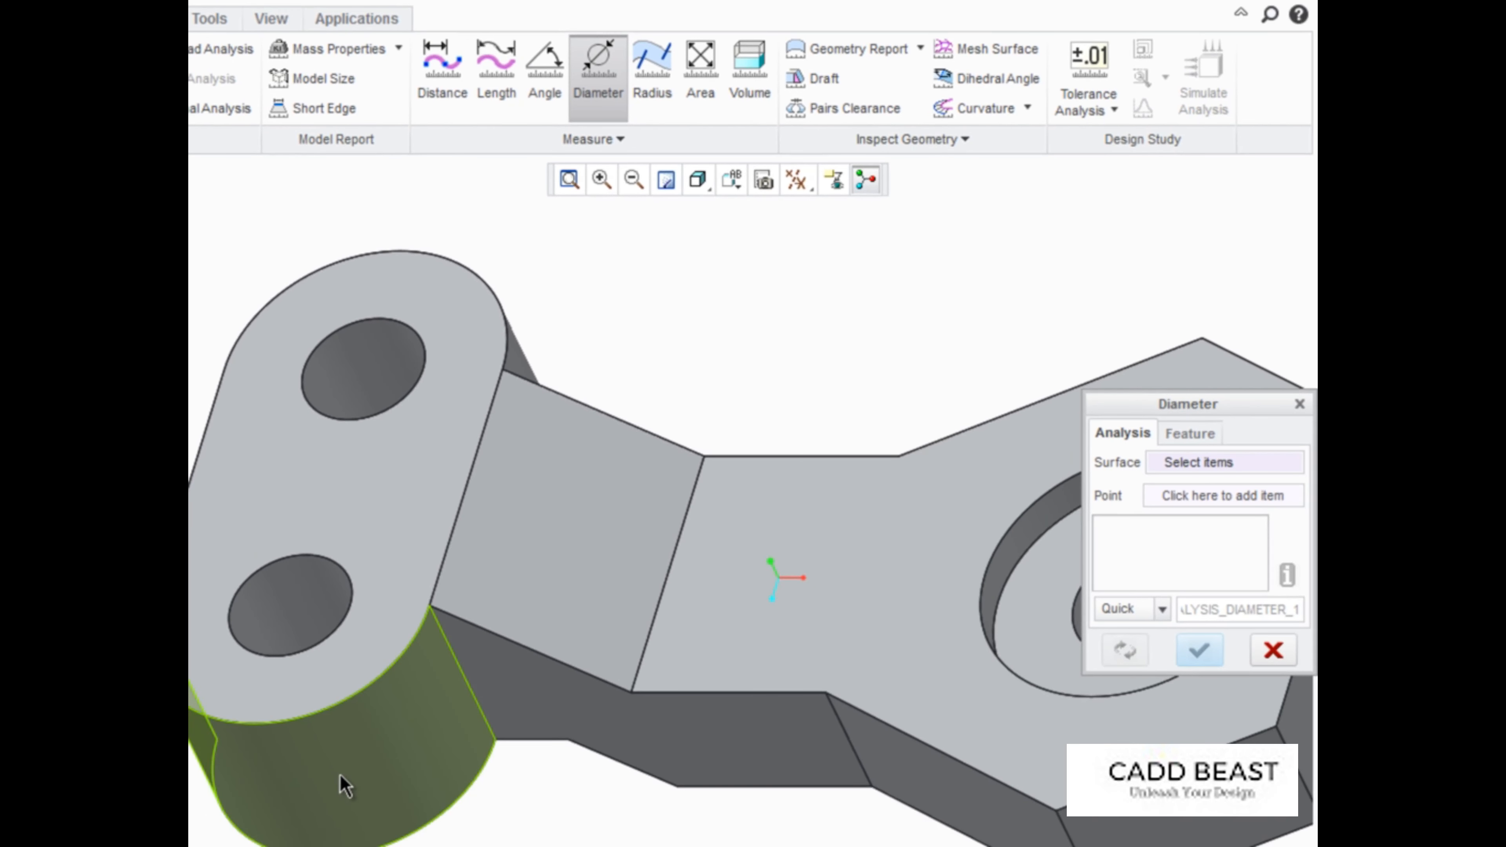
{"action": "left_click", "coordinate": [341, 778]}
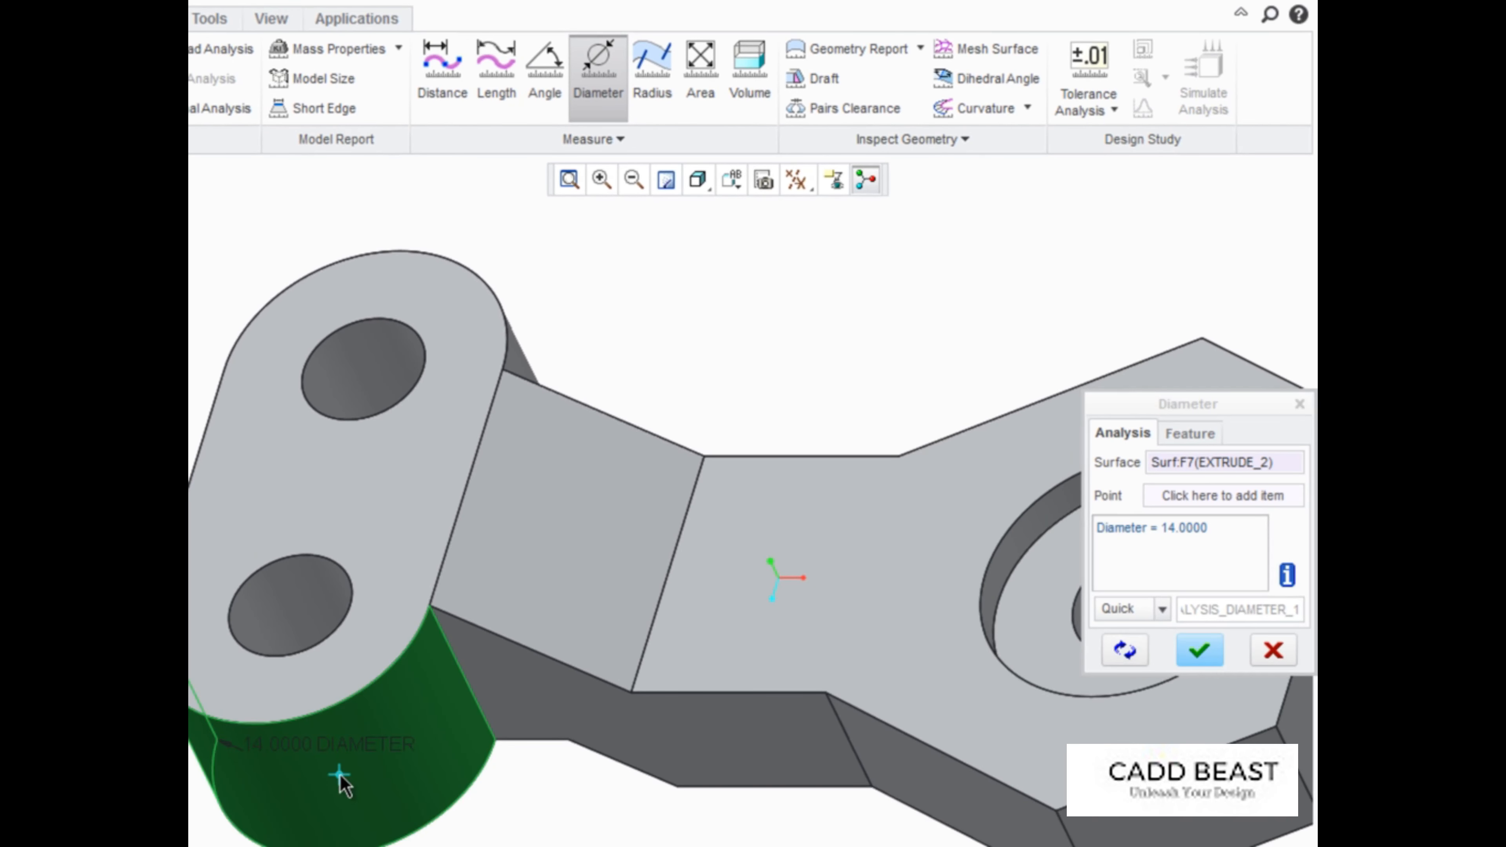
{"action": "mouse_move", "coordinate": [302, 776]}
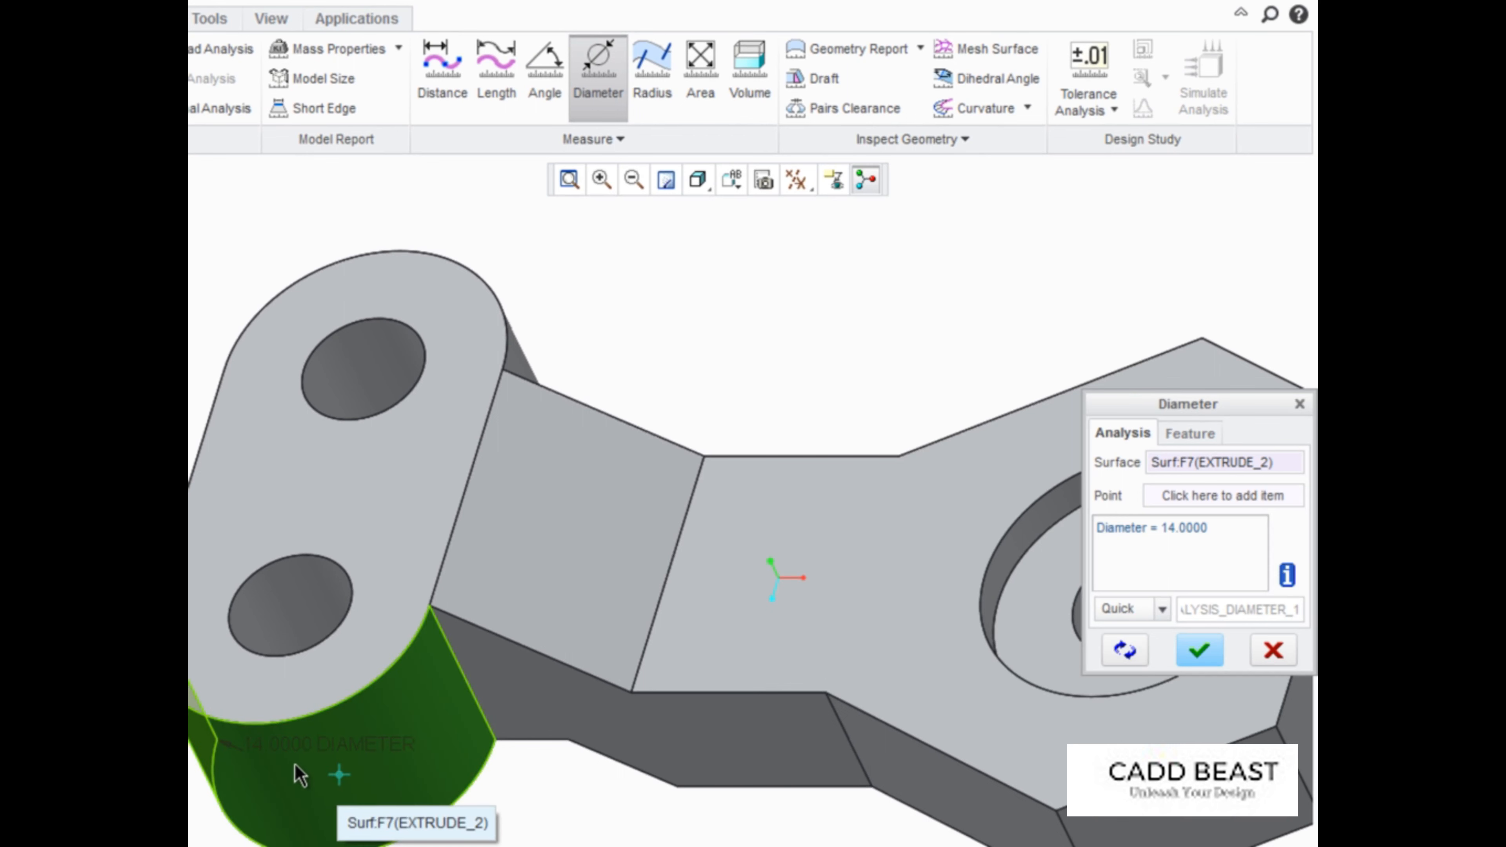
{"action": "left_click", "coordinate": [298, 604]}
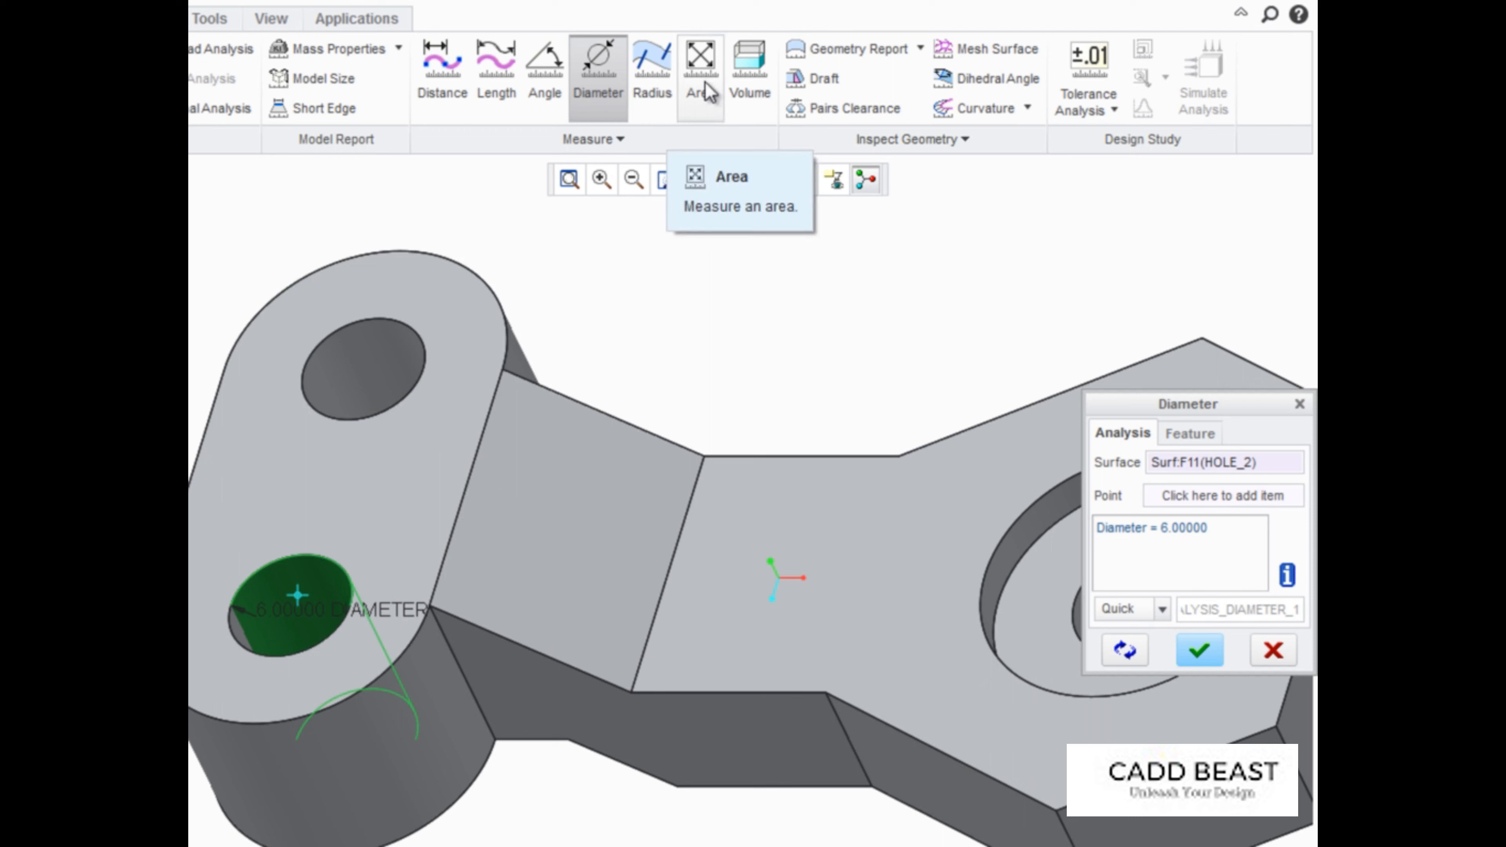
- Read the right face area 478.819, then the 10.3078 edge length below the left boss
{"action": "left_click", "coordinate": [701, 67]}
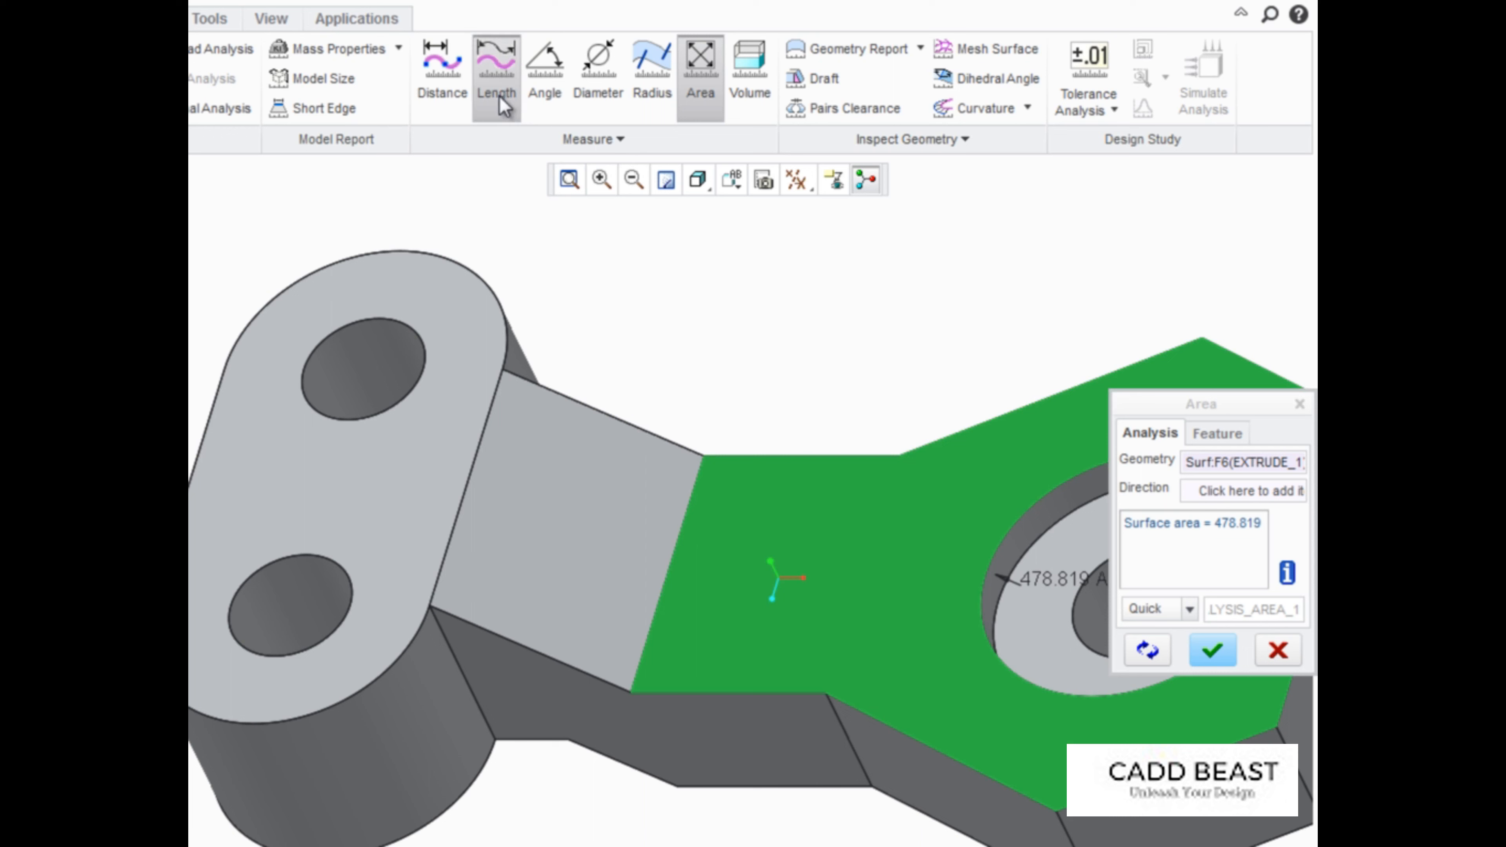
{"action": "left_click", "coordinate": [497, 67]}
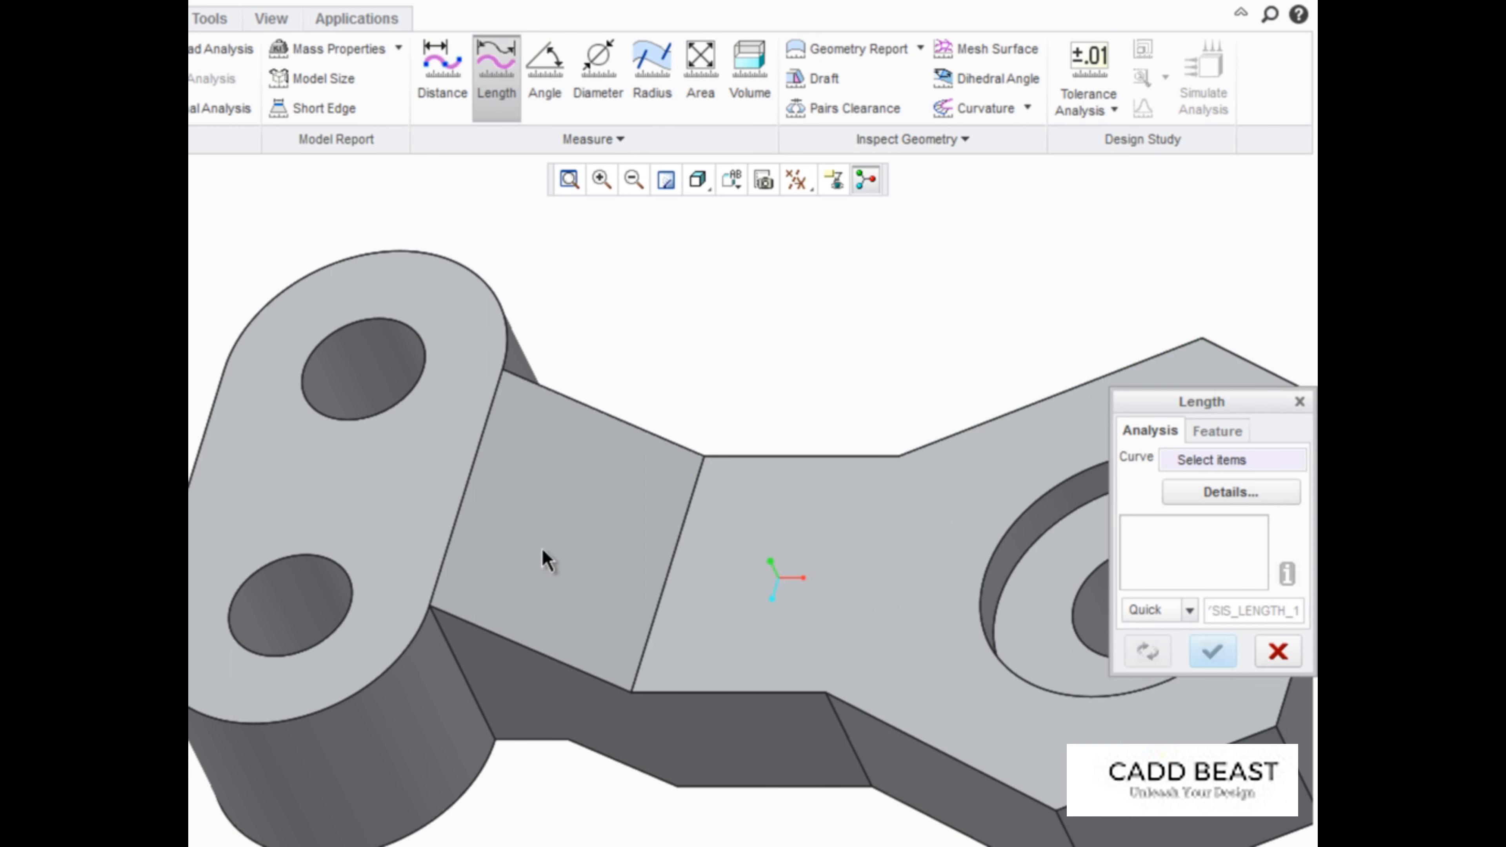
{"action": "left_click", "coordinate": [534, 644]}
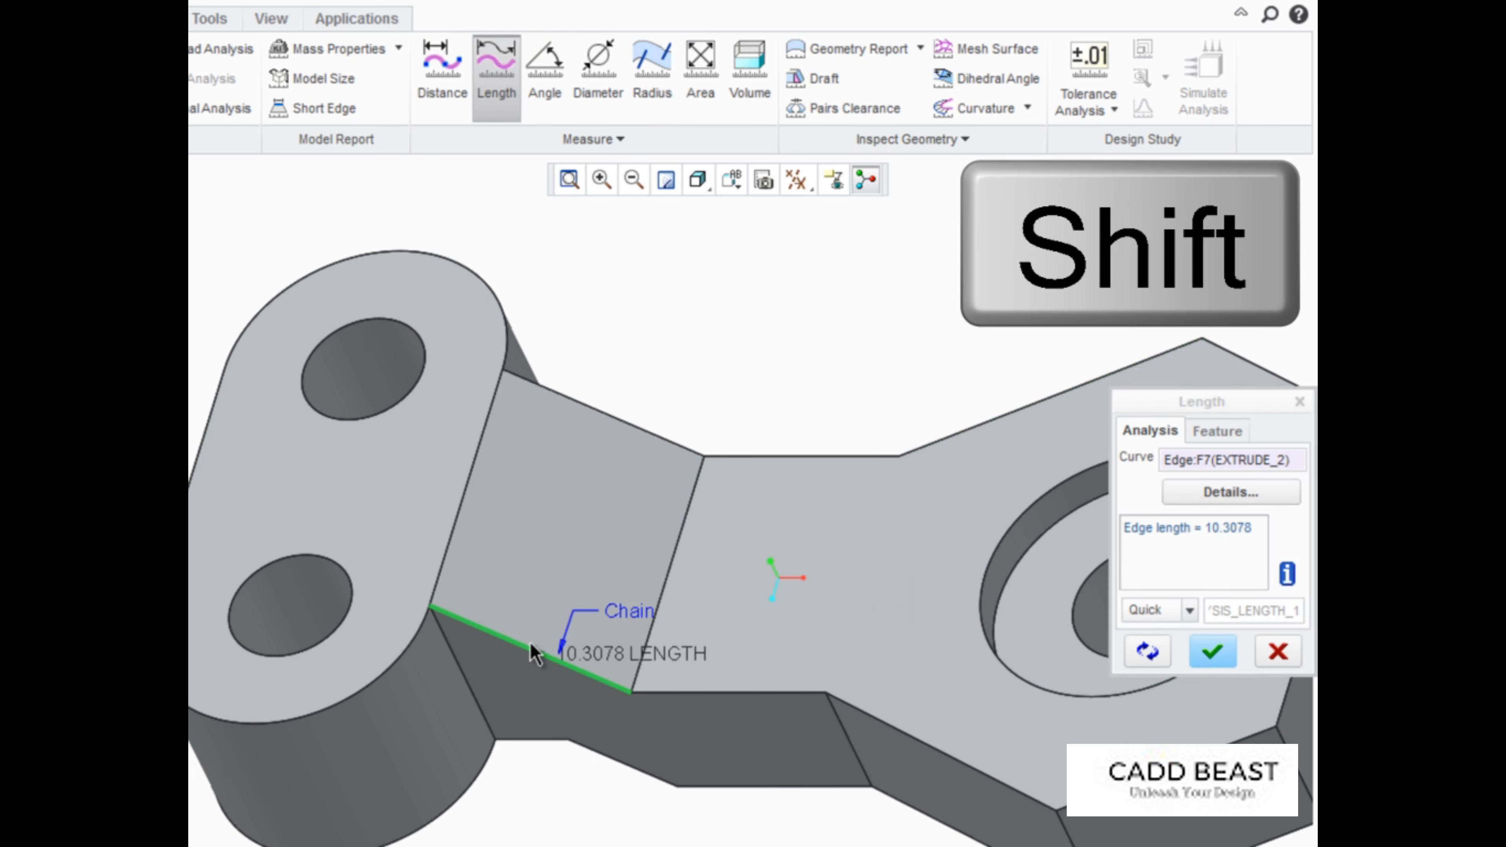
{"action": "mouse_move", "coordinate": [718, 698]}
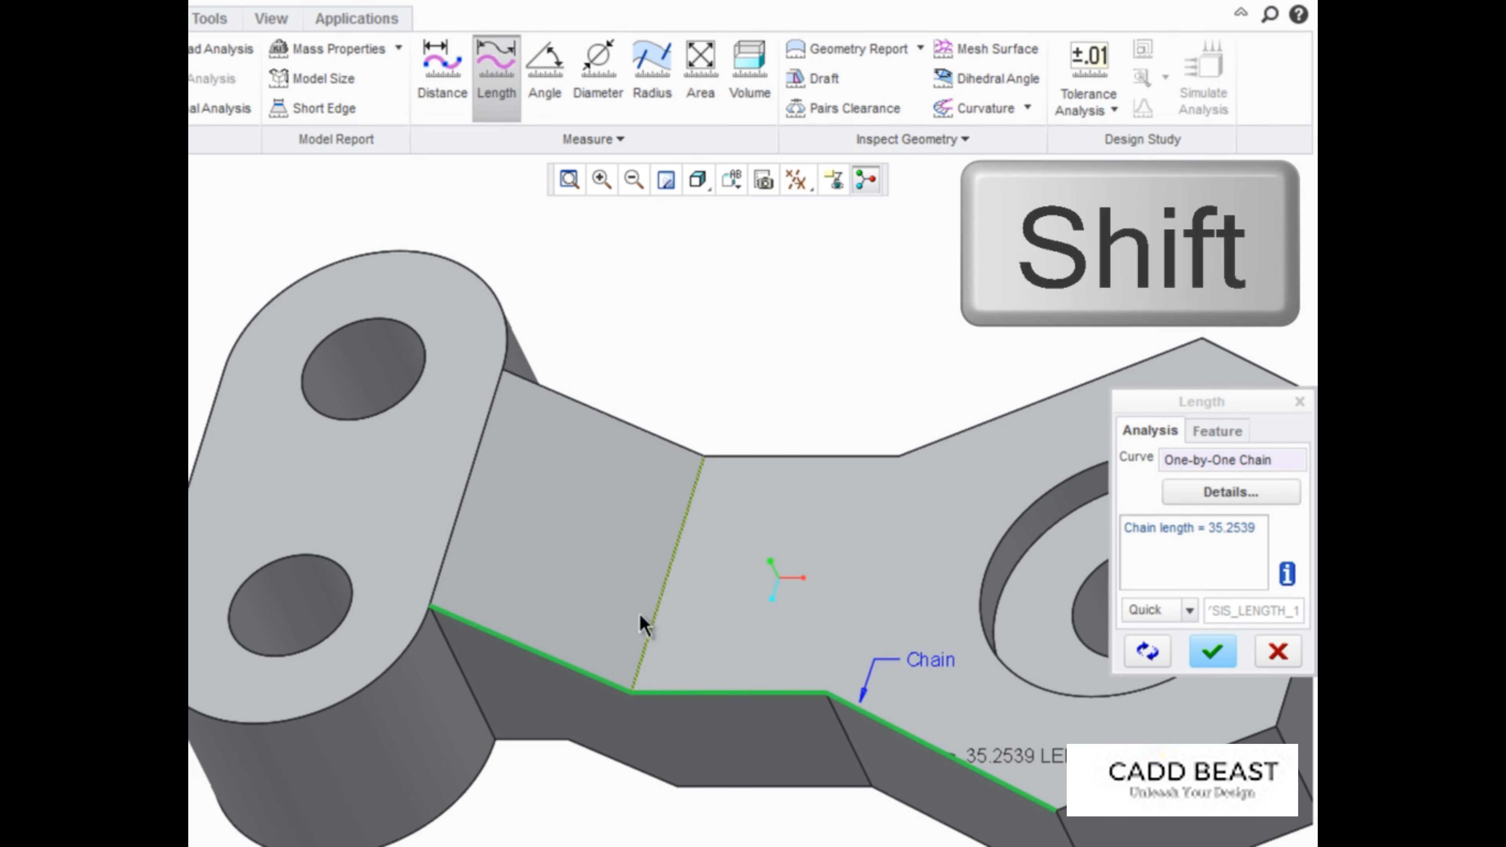
- Measure the 332.473 angle between two faces of the stepped middle section
{"action": "left_click", "coordinate": [544, 62]}
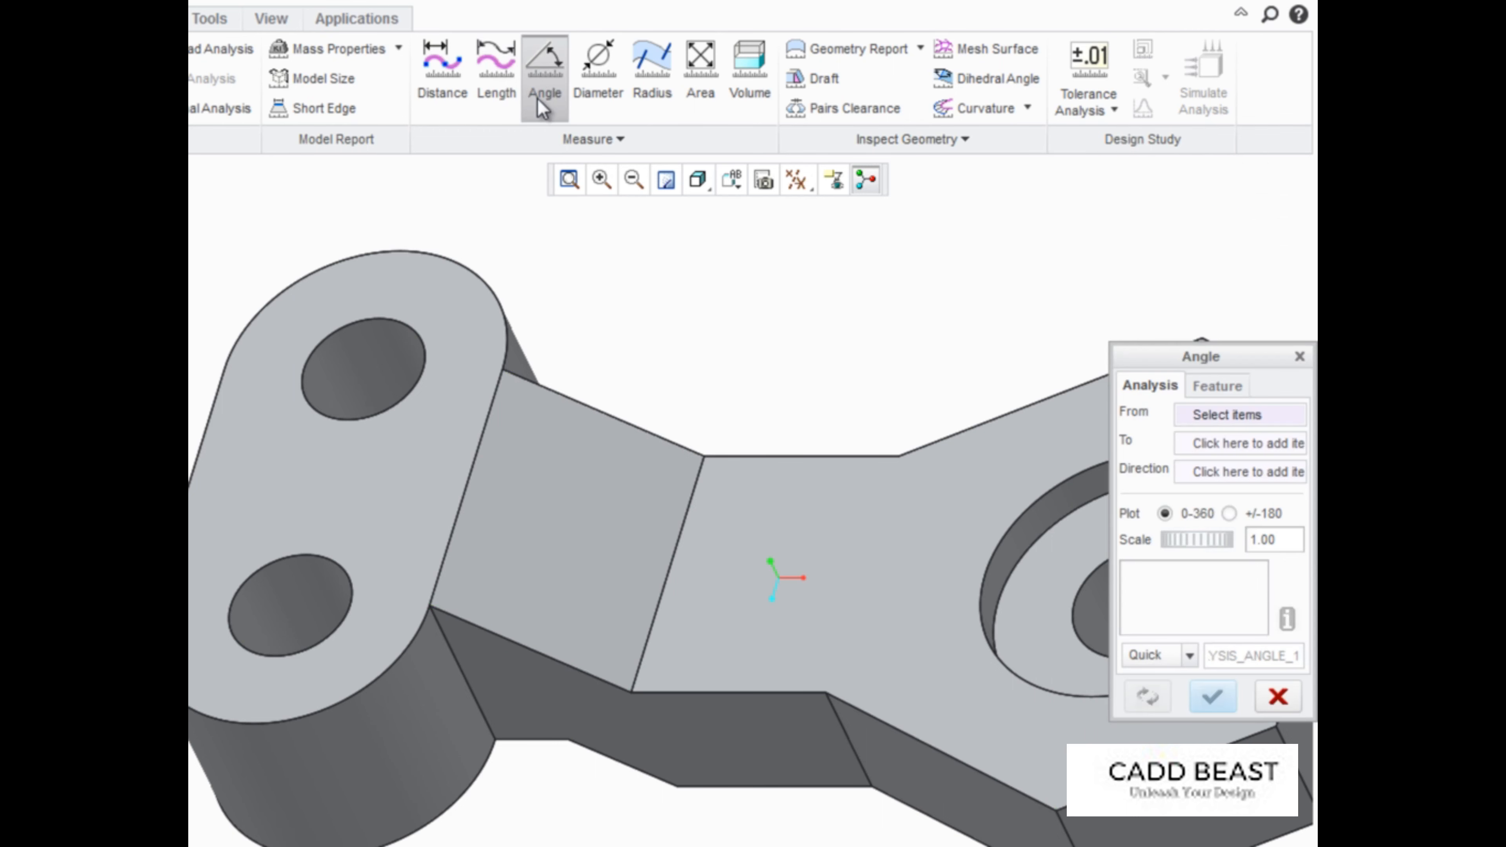
{"action": "left_click", "coordinate": [778, 721]}
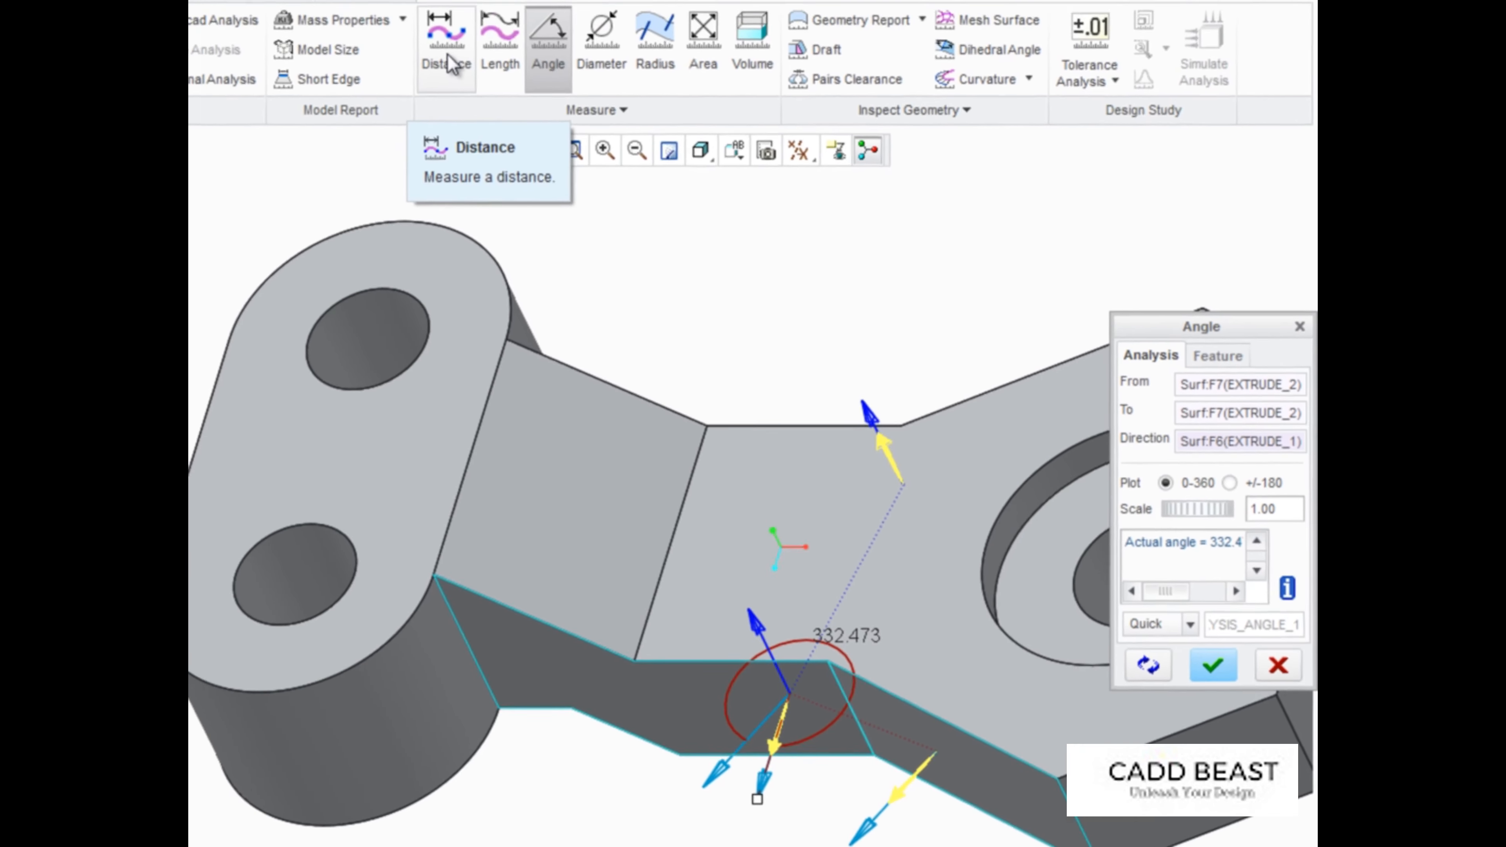
- Measure the 19.7990 distance between opposite corners of the left boss's top face
{"action": "left_click", "coordinate": [470, 39]}
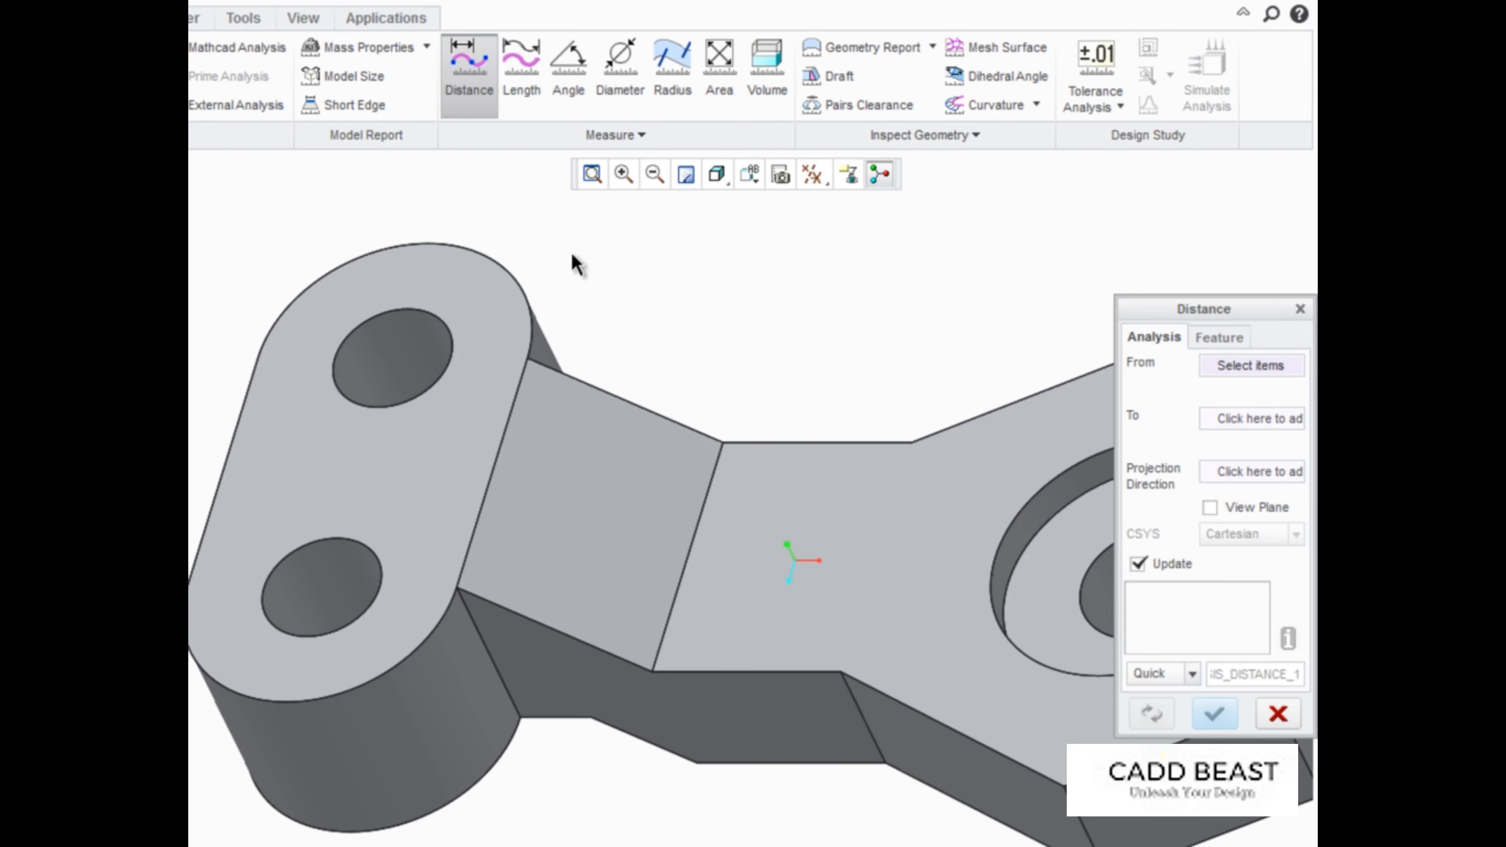
{"action": "left_click", "coordinate": [527, 359]}
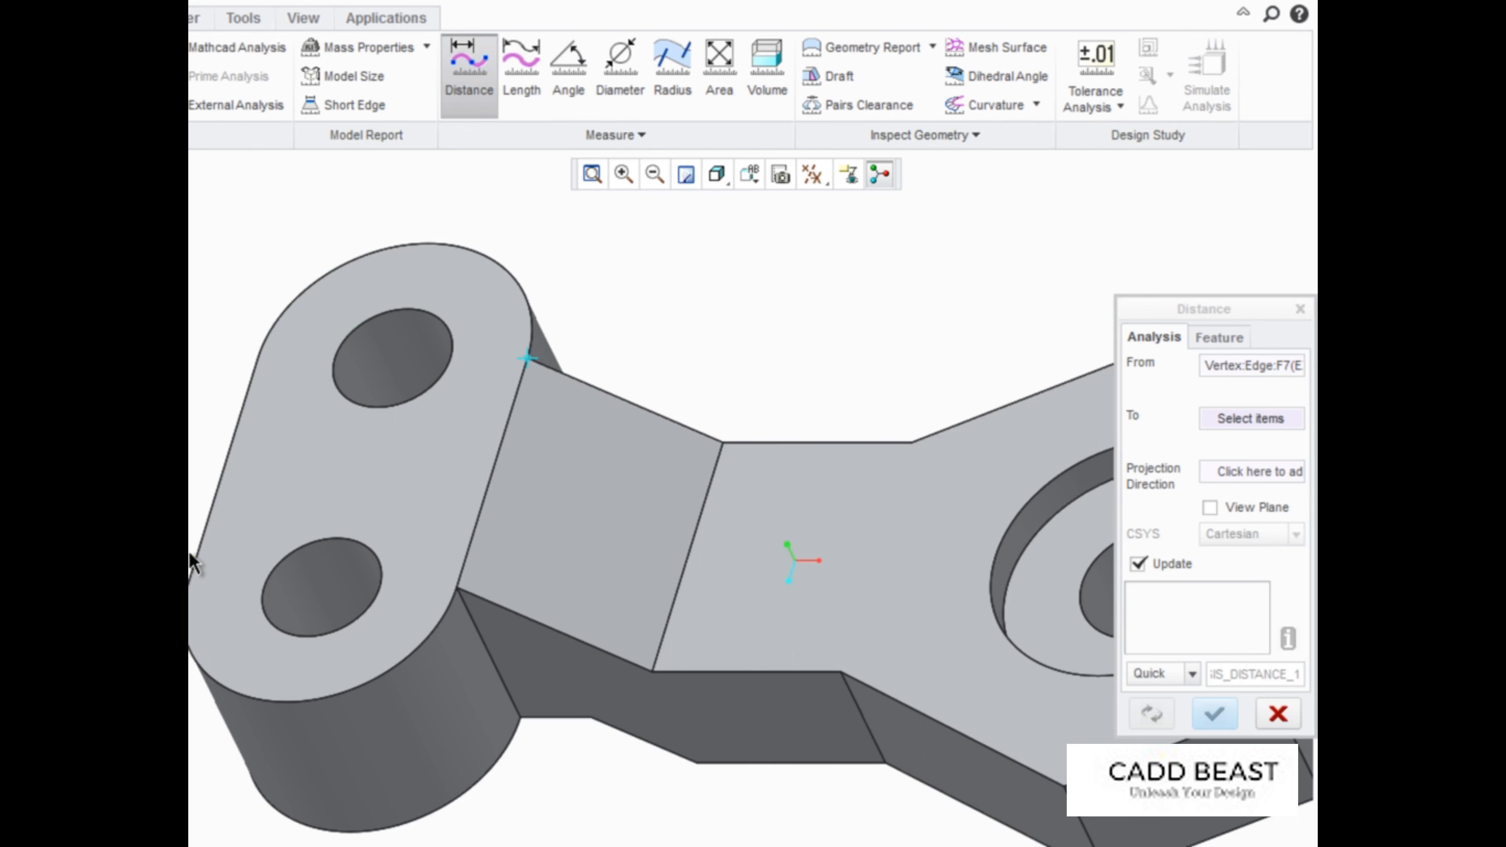
{"action": "left_click", "coordinate": [192, 591]}
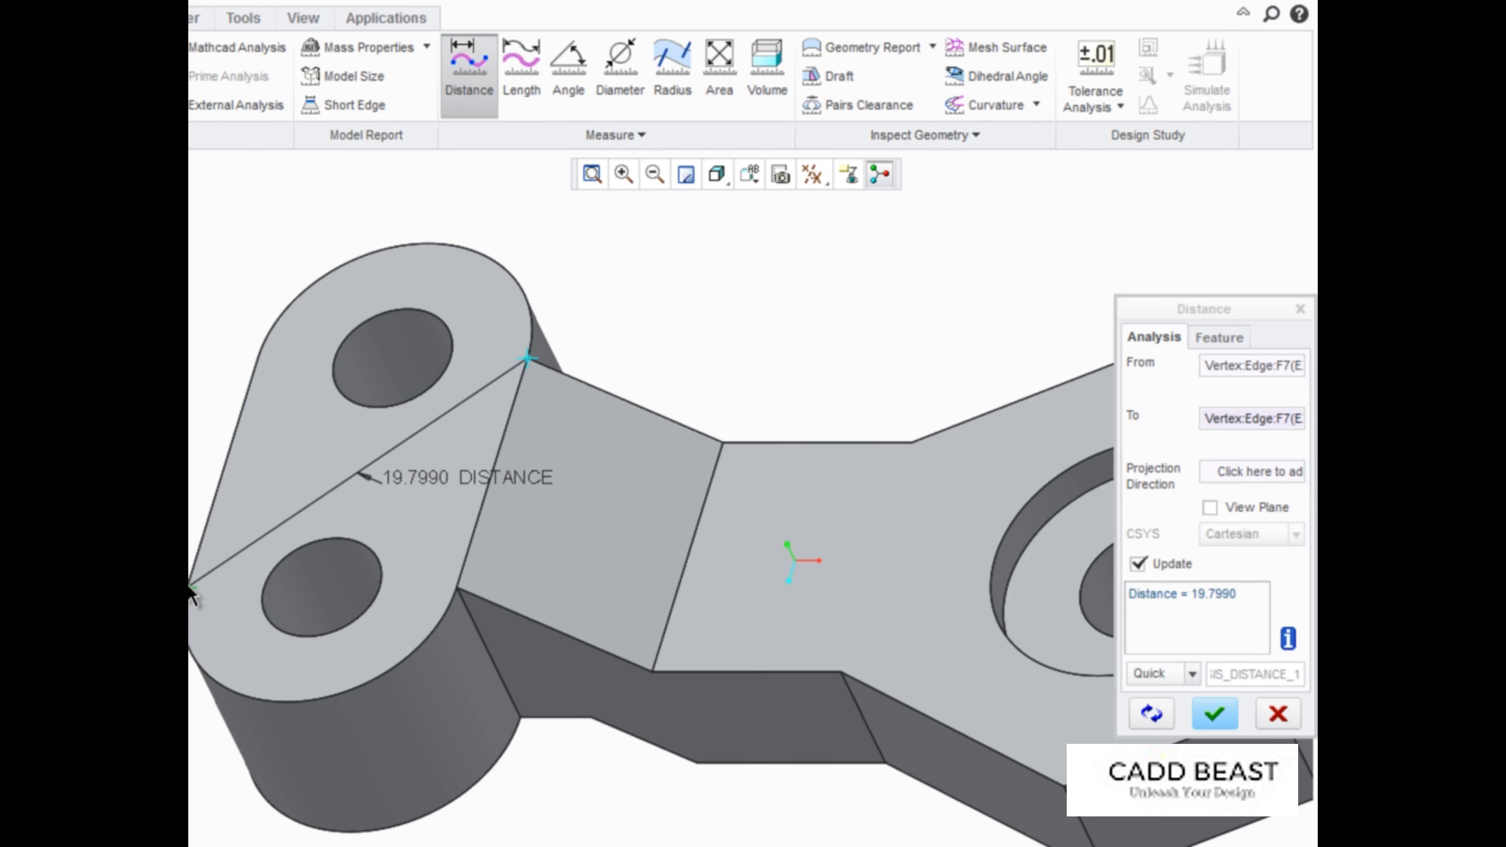
{"action": "mouse_move", "coordinate": [1252, 471]}
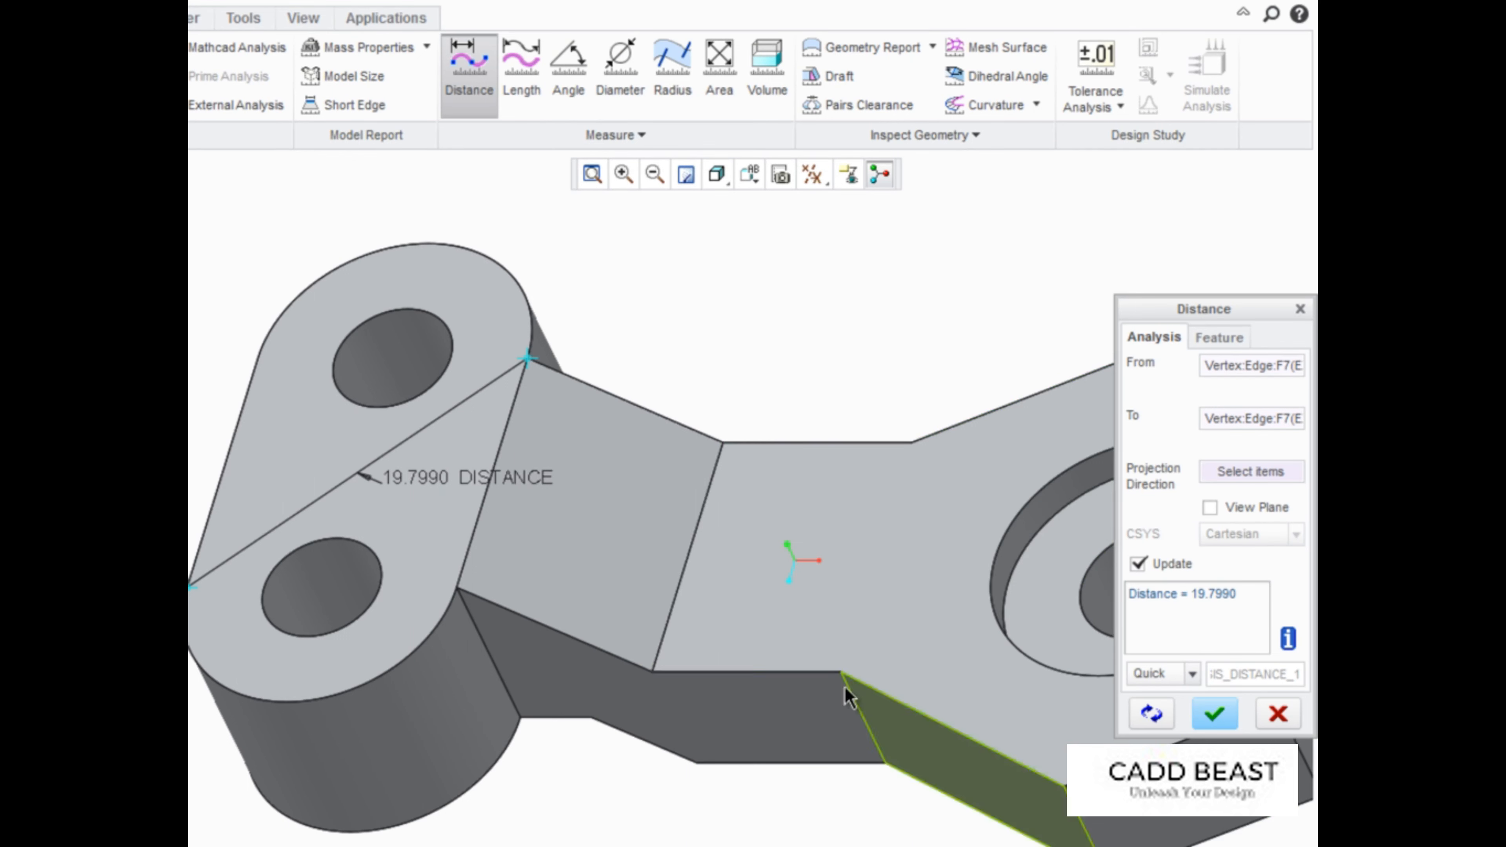
{"action": "left_click", "coordinate": [846, 697]}
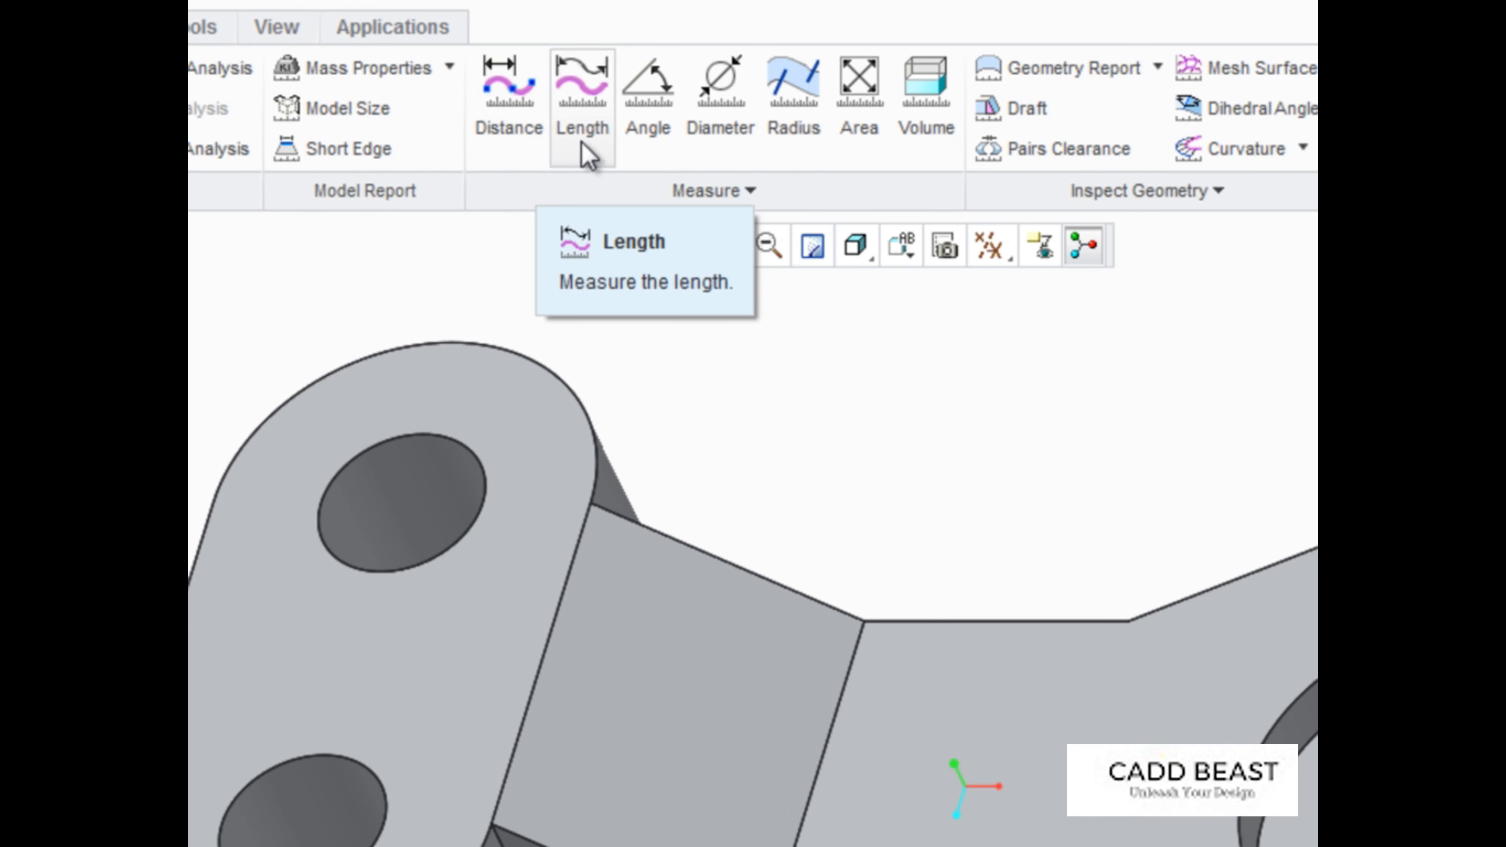
{"action": "mouse_move", "coordinate": [857, 86]}
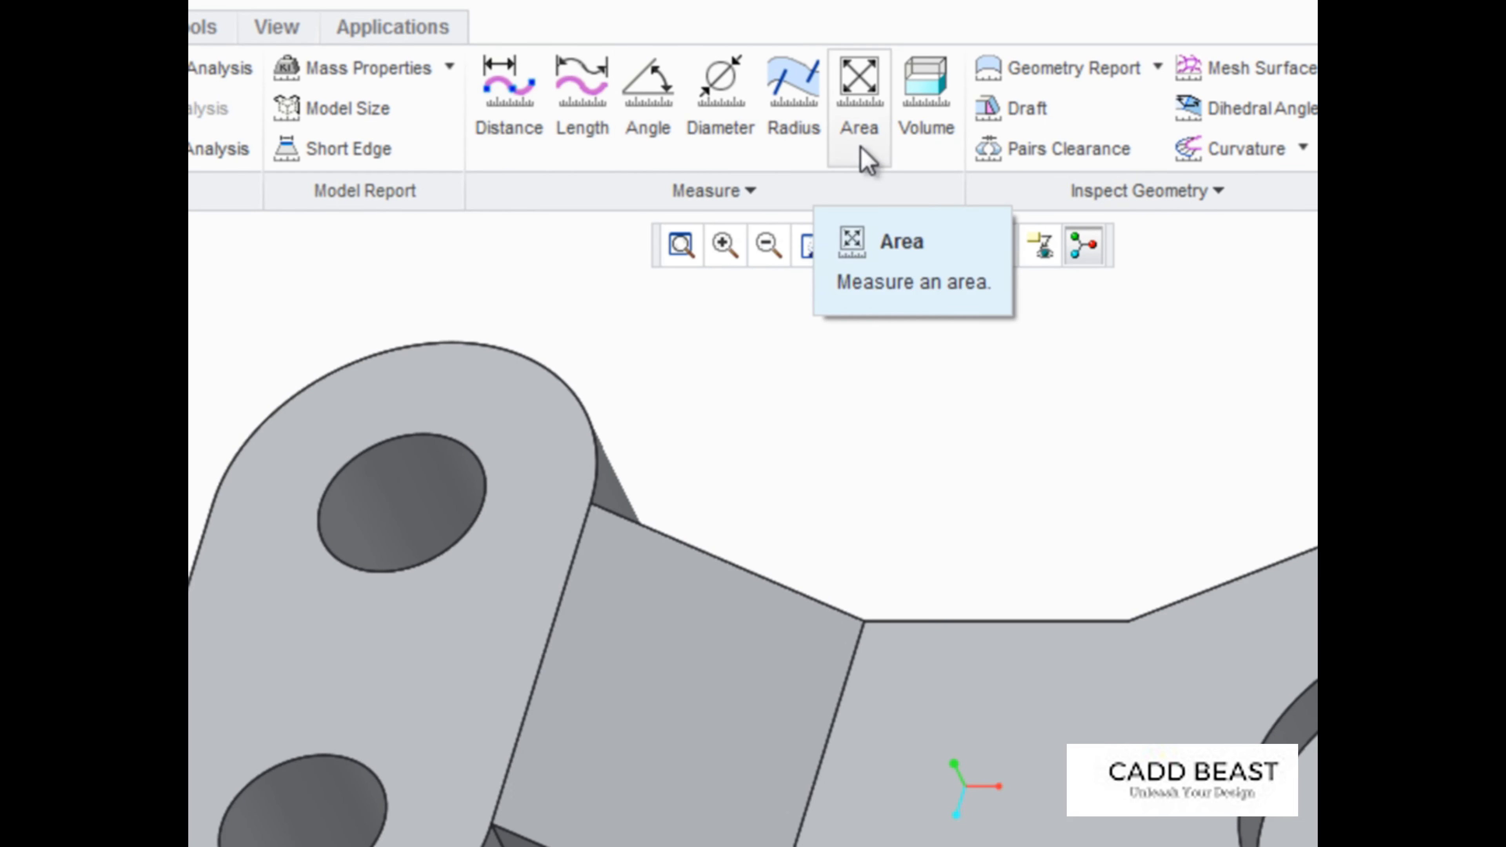